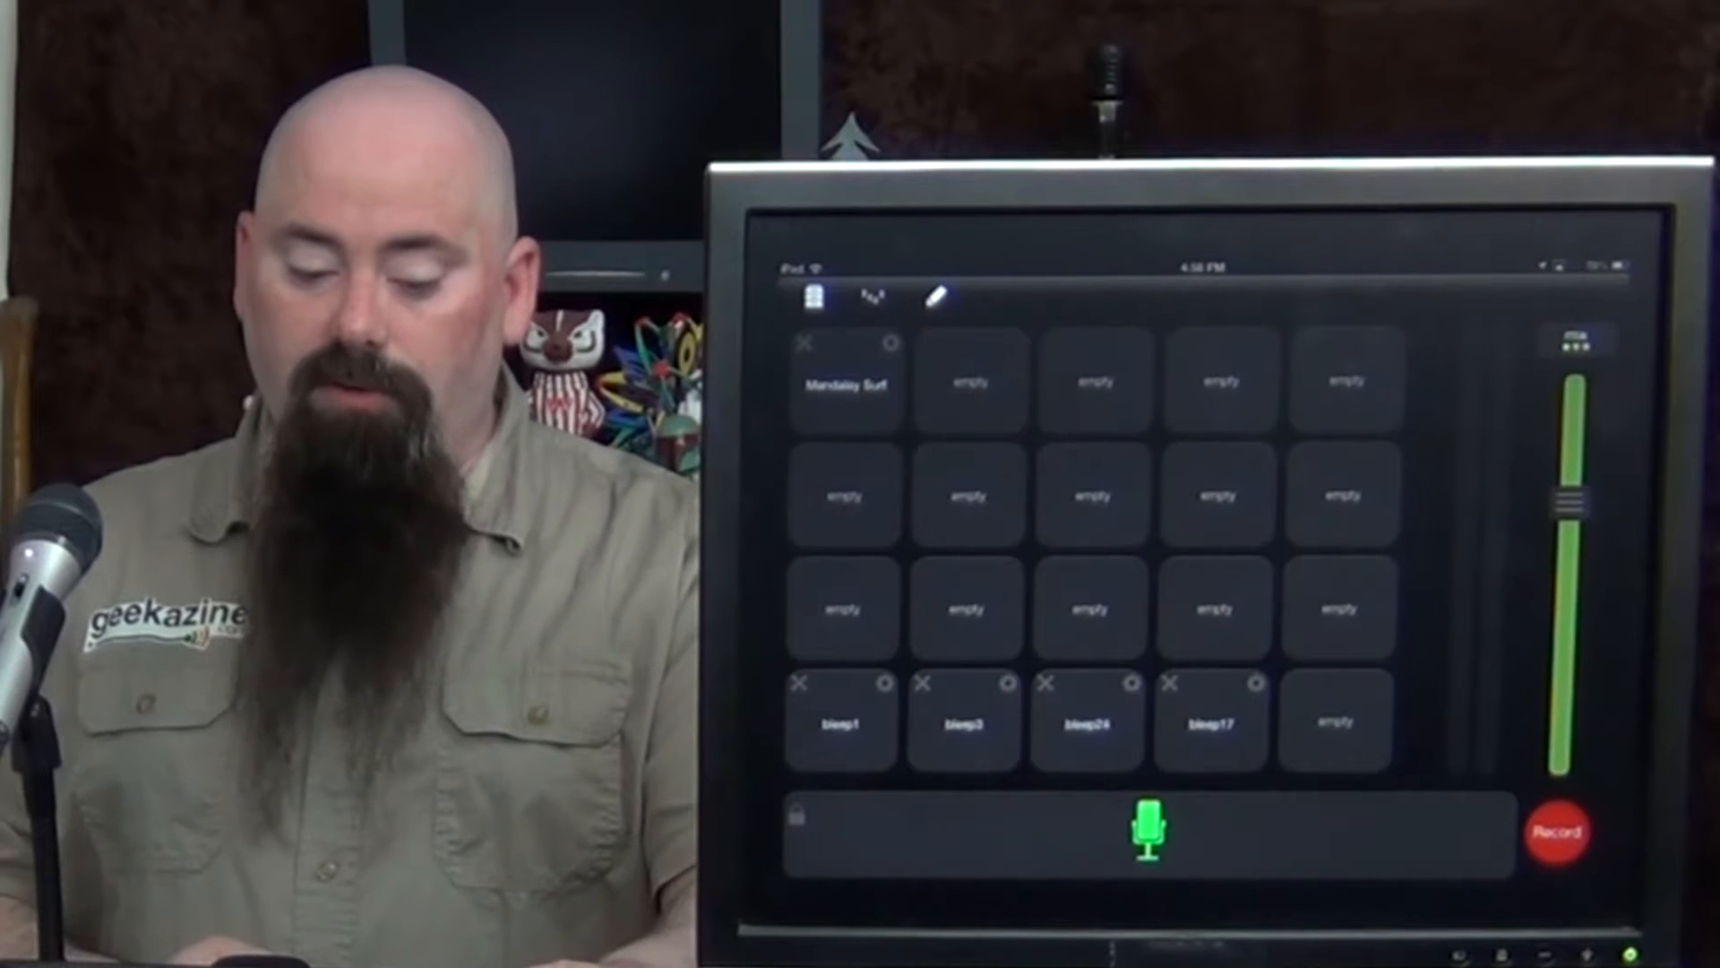
Tap an empty cart slot to show the Load Cart source choices.
click(847, 383)
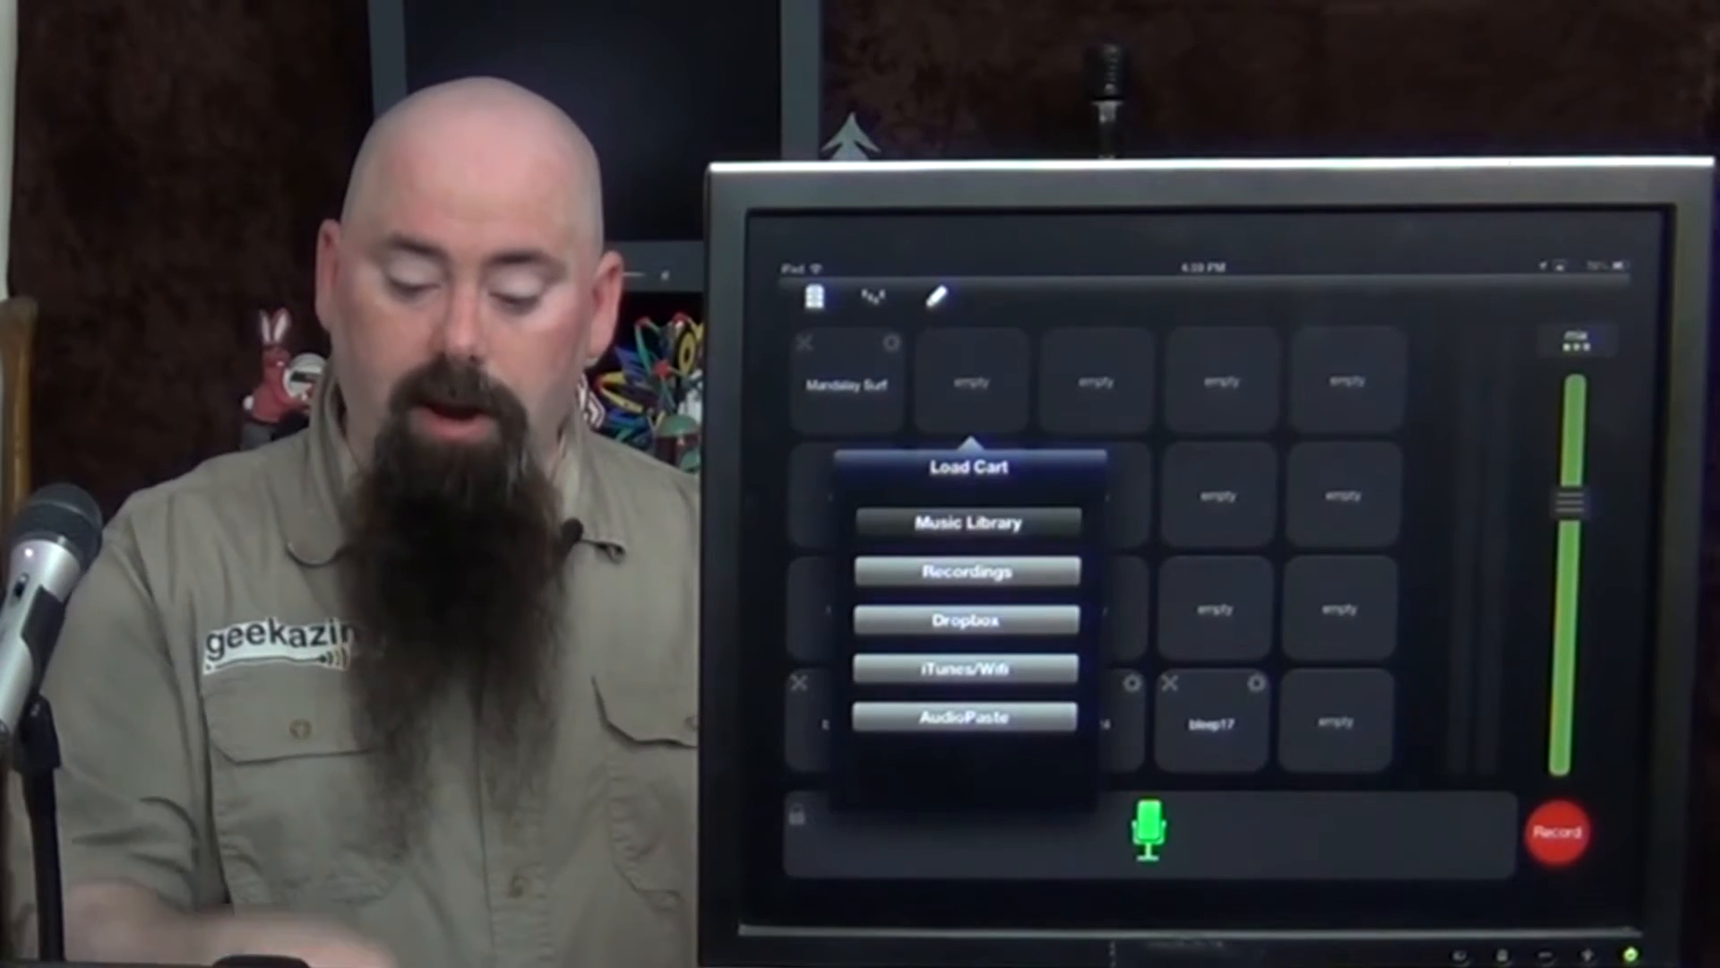
click(967, 524)
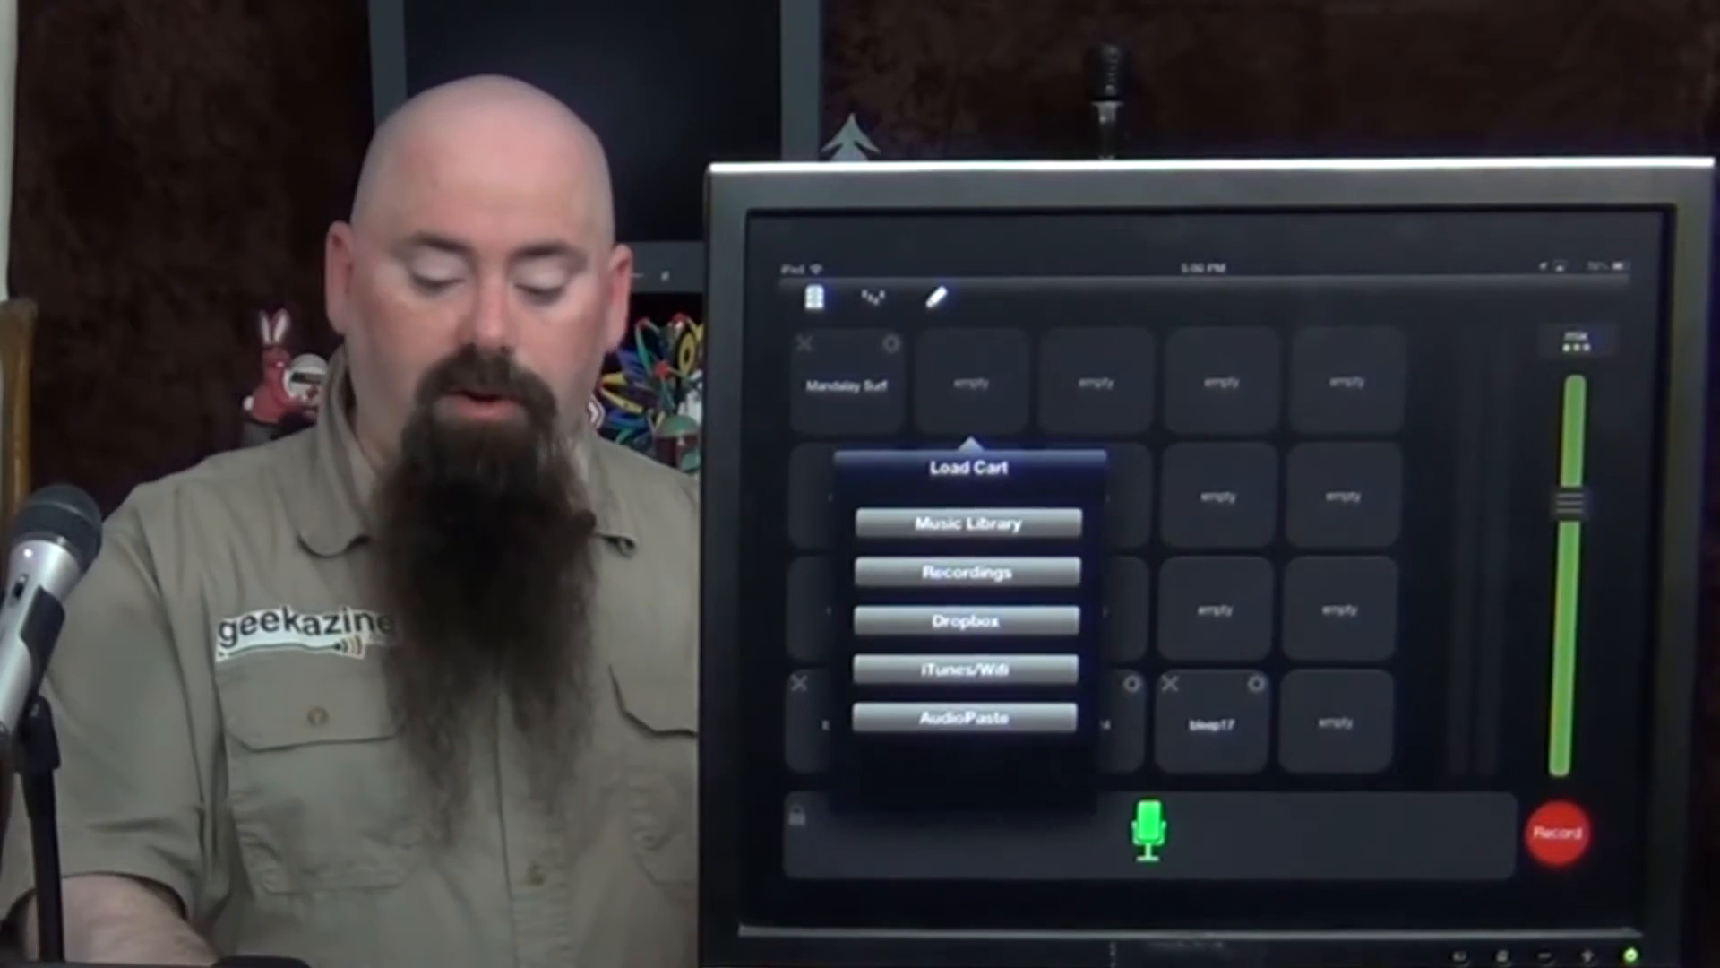
click(968, 621)
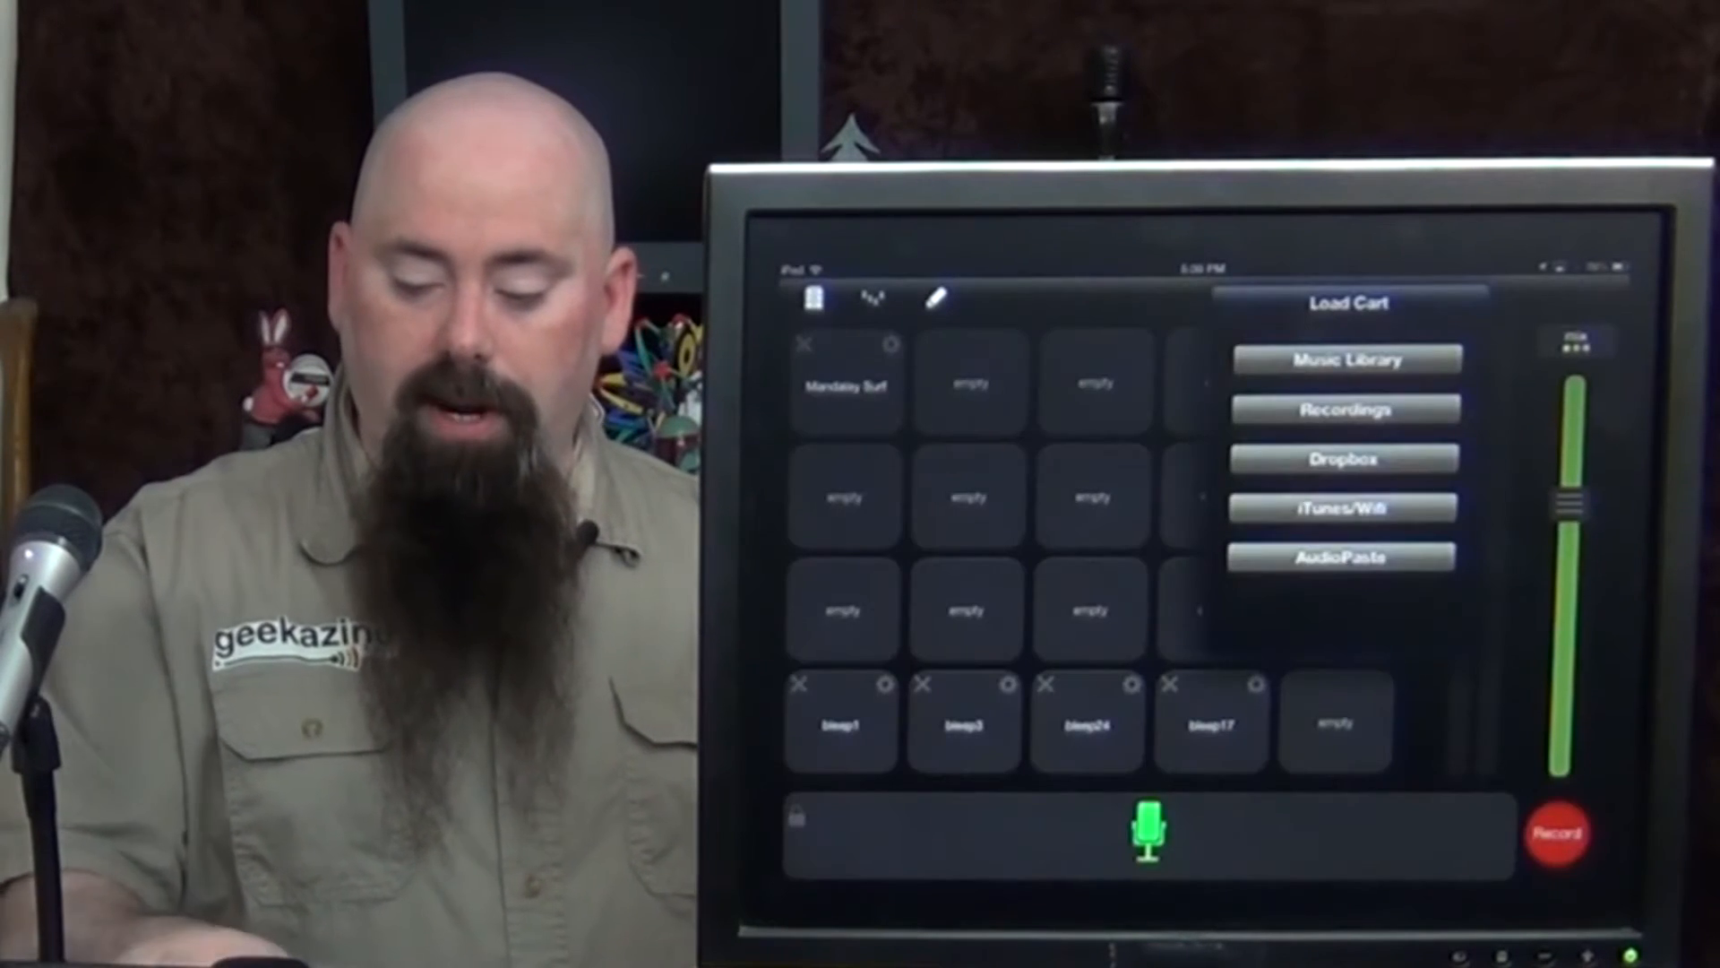
click(1346, 359)
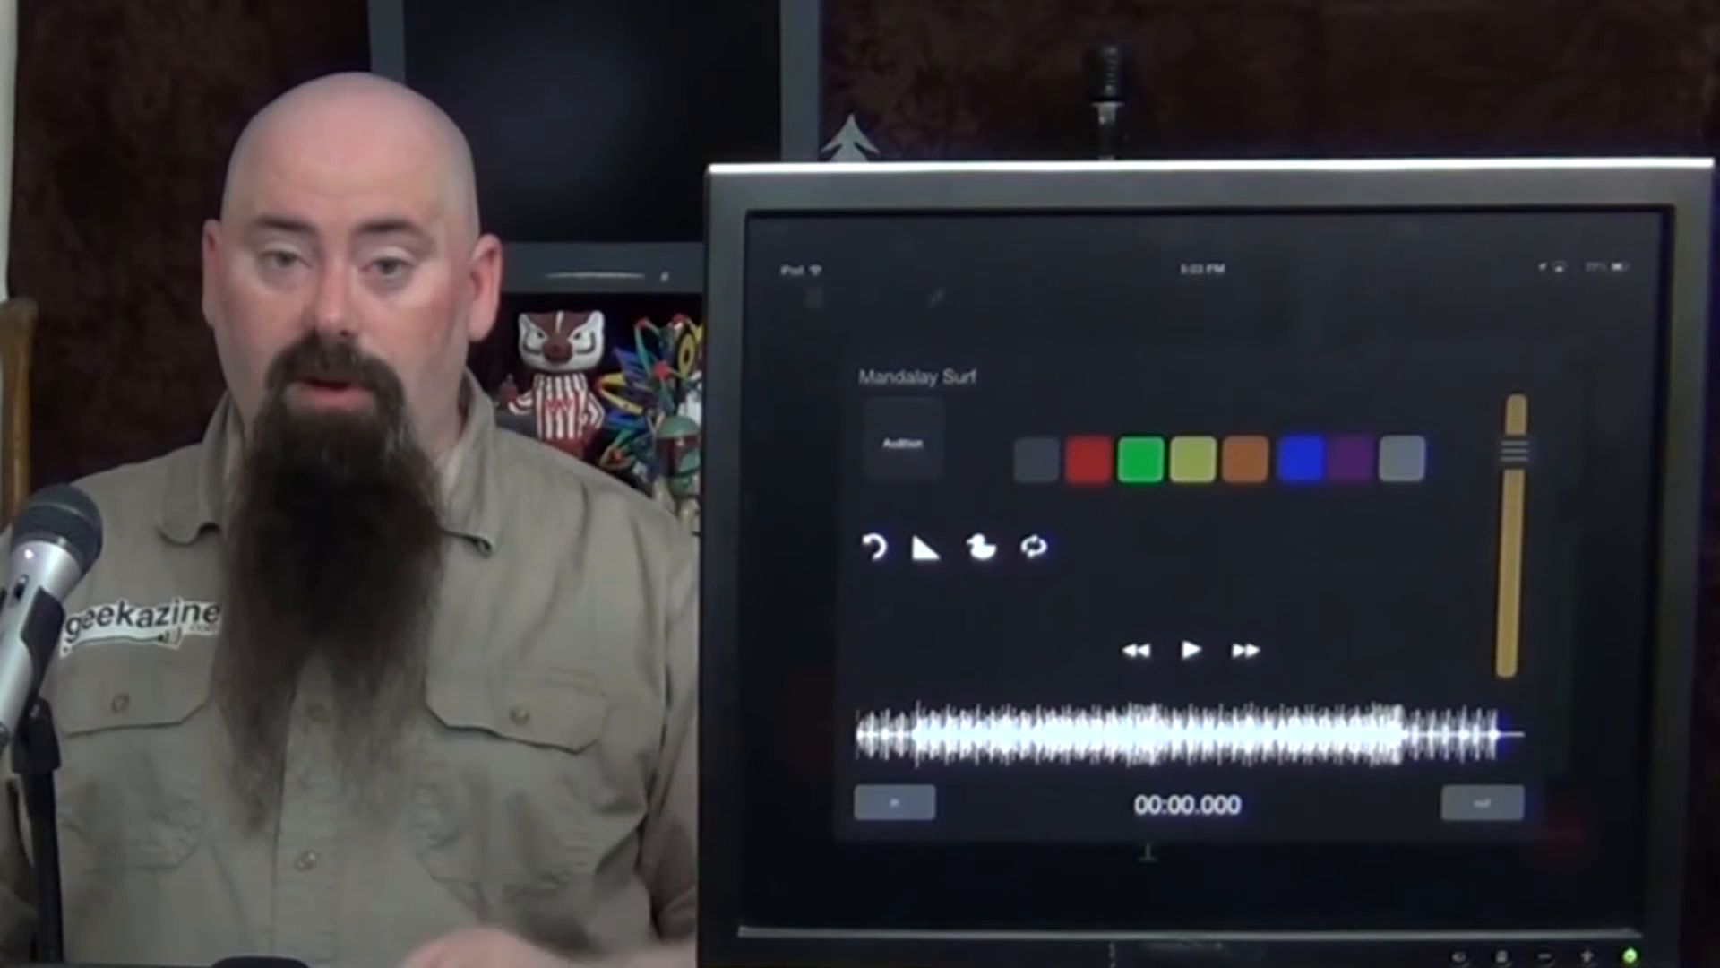
Turn off fading on the Mandalay Surf cart and audition it.
click(1032, 548)
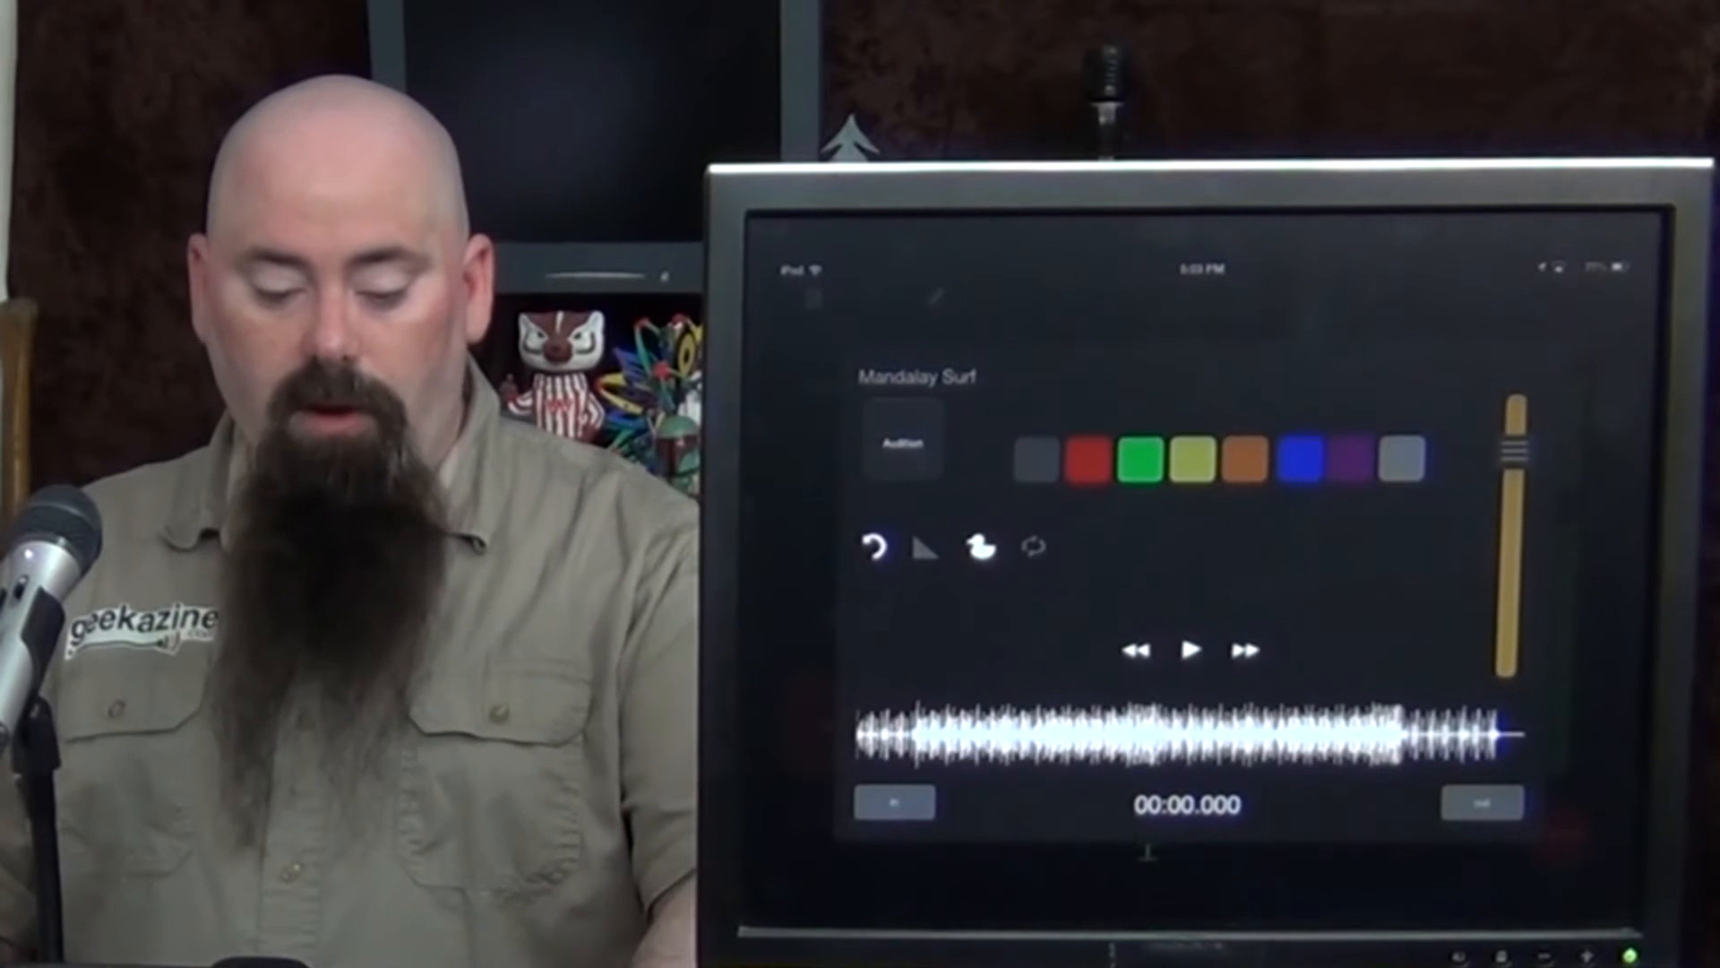
click(1191, 650)
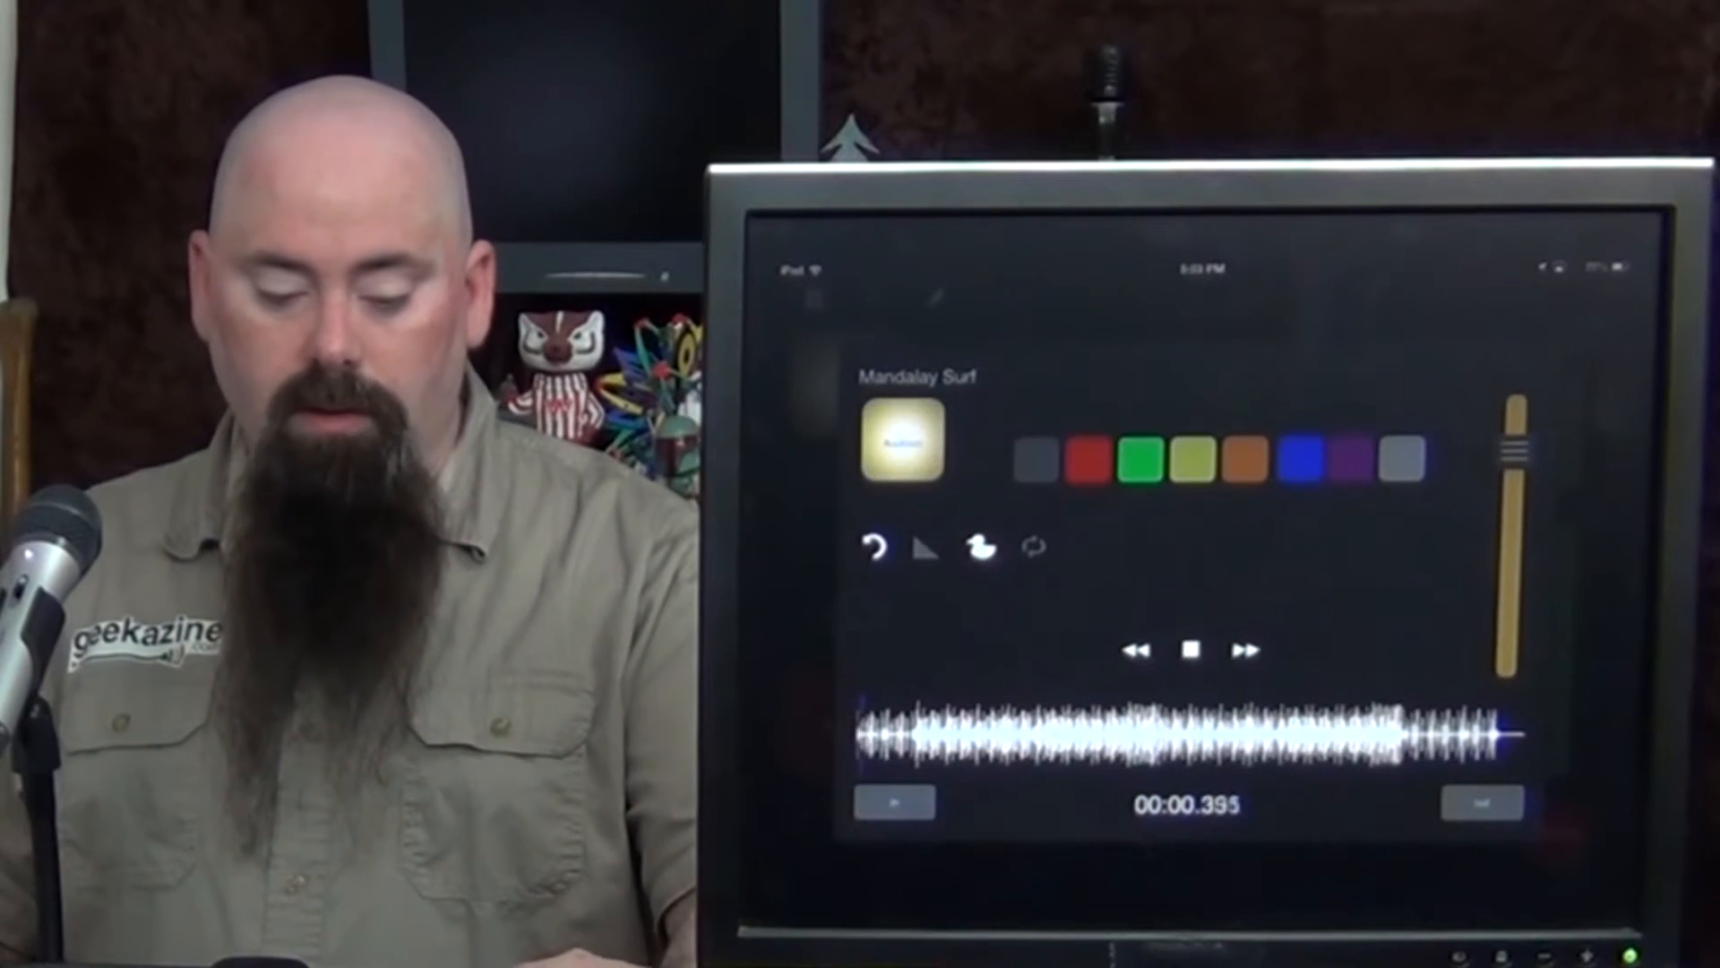
click(1191, 650)
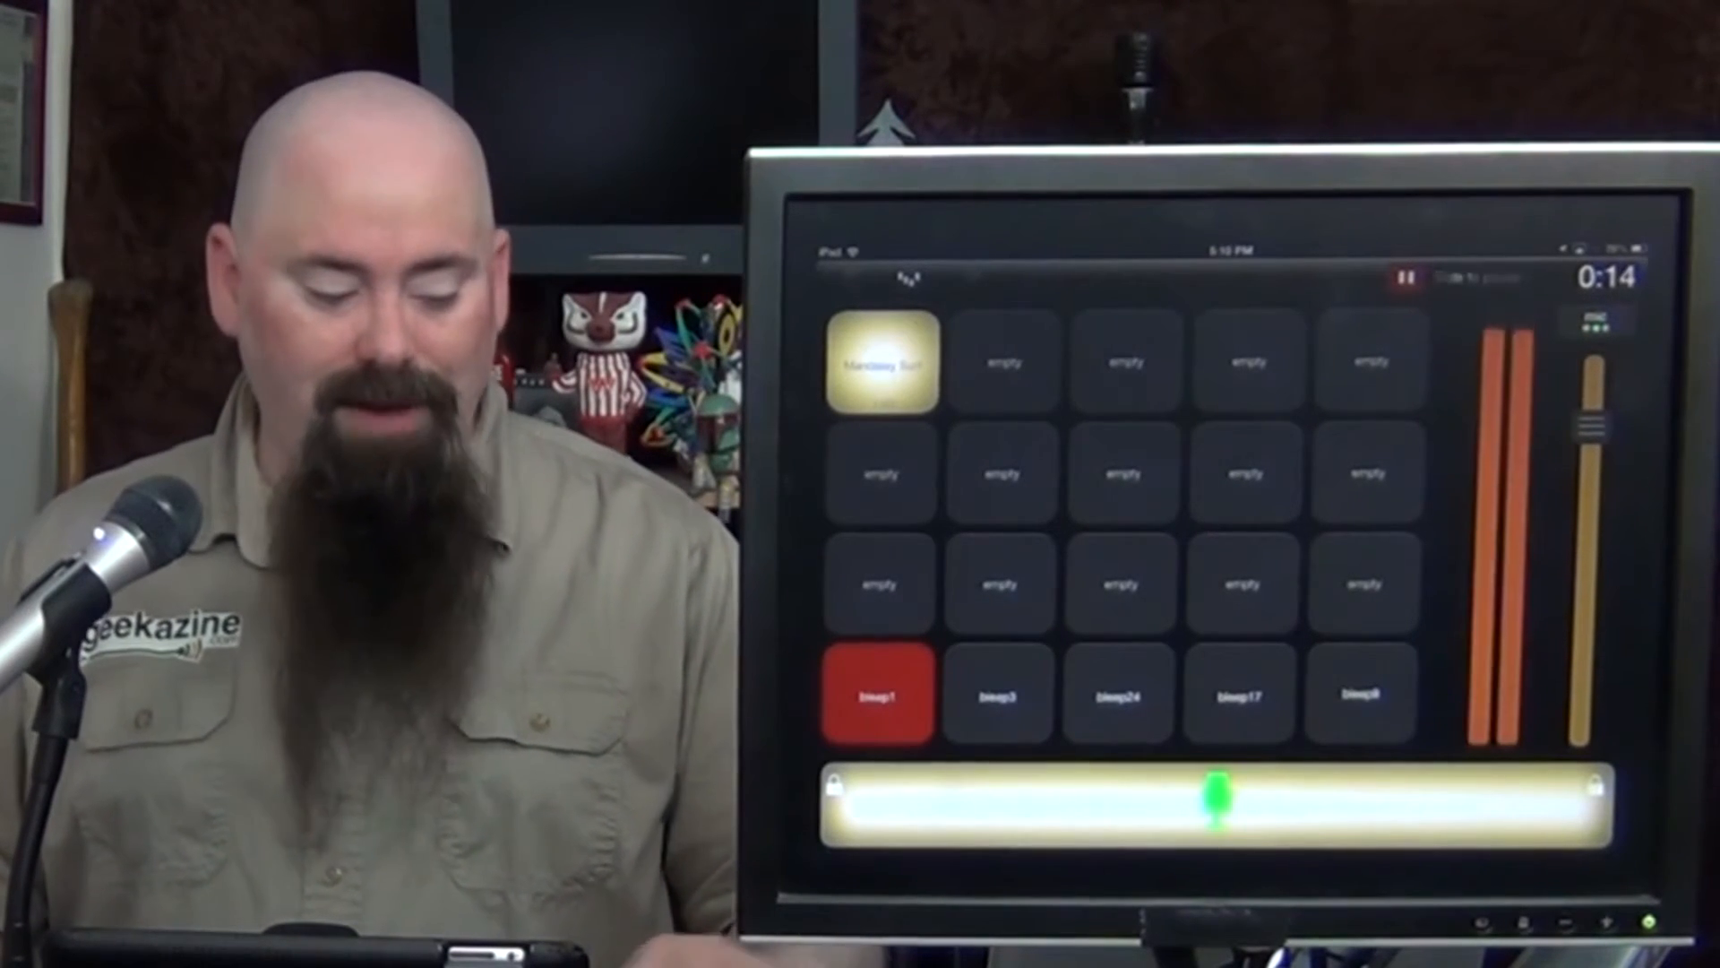
Record a take over the Mandalay Surf and bleep carts, then pause.
click(1240, 694)
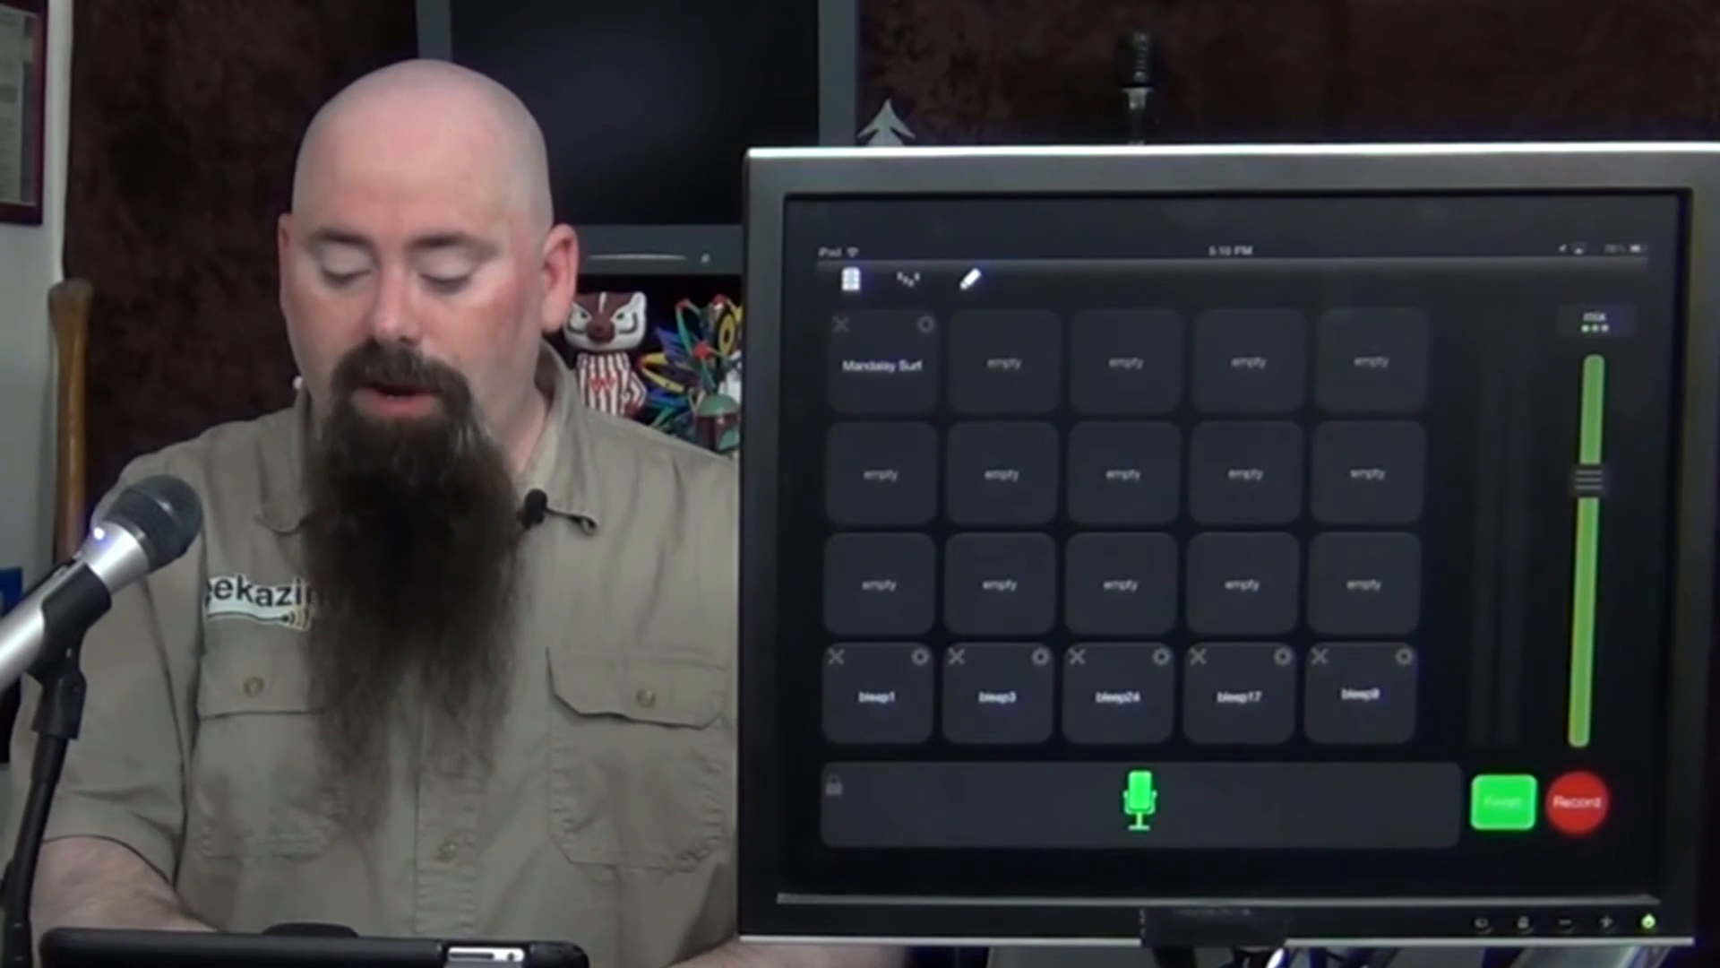
Finish the paused recording to save the episode.
click(1580, 801)
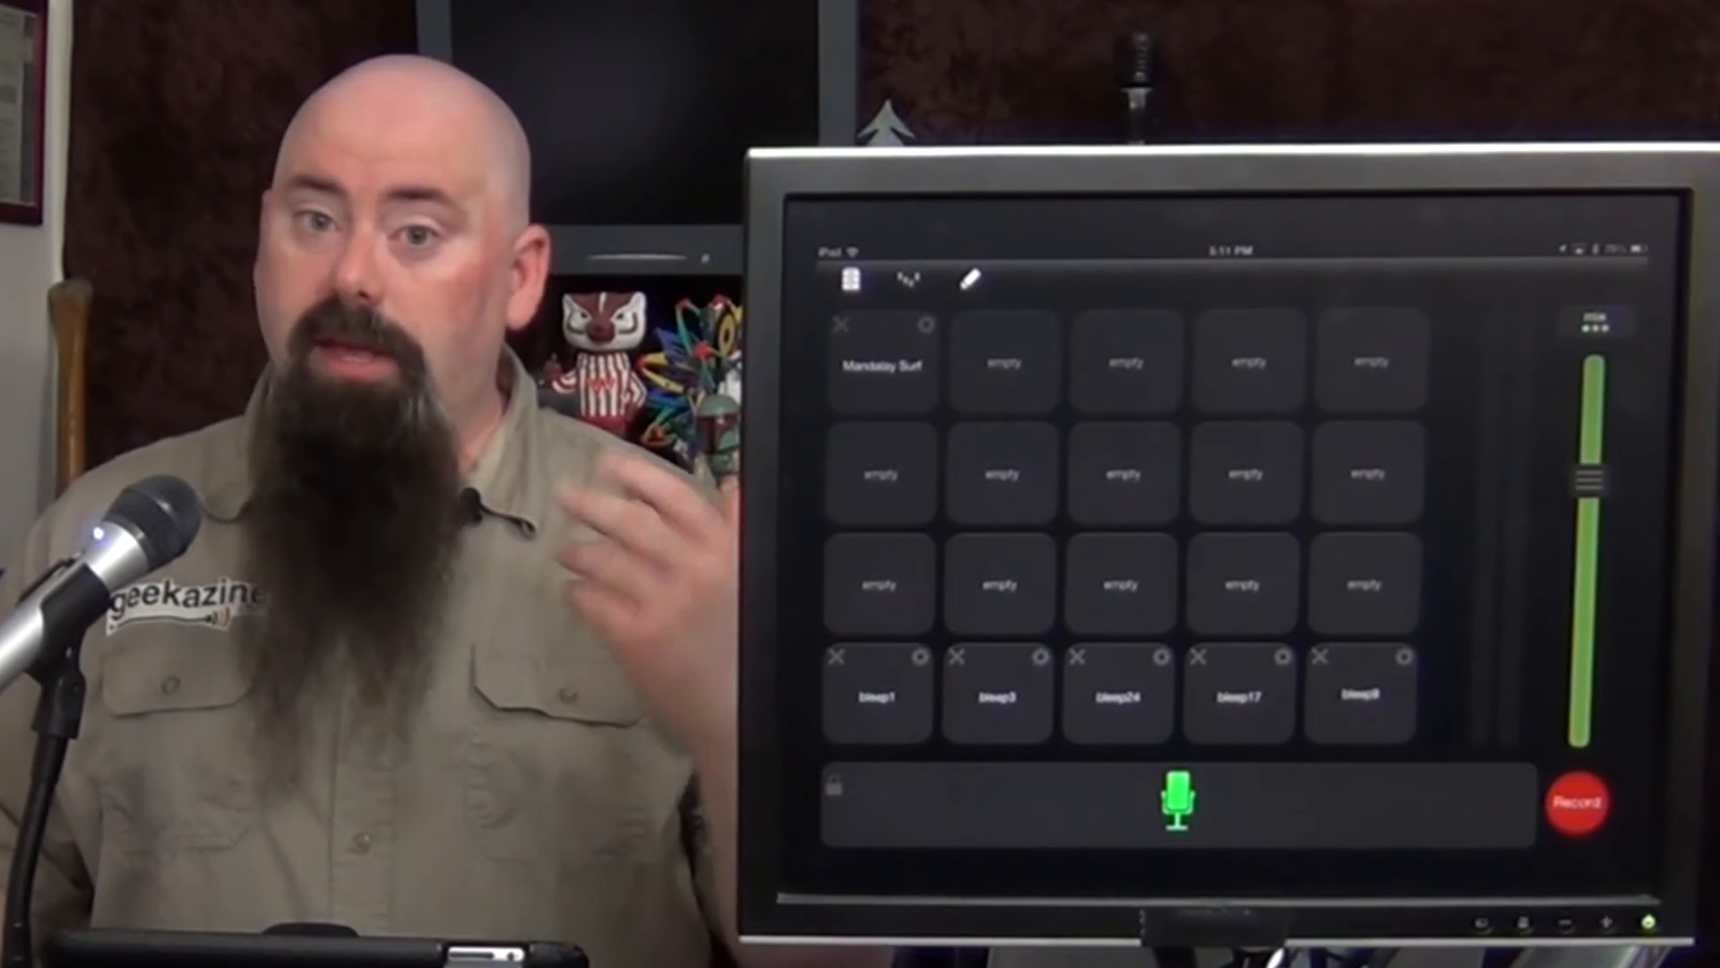
Show the iPad365-audio recording's details from the Recordings list, then the settings panel.
click(853, 284)
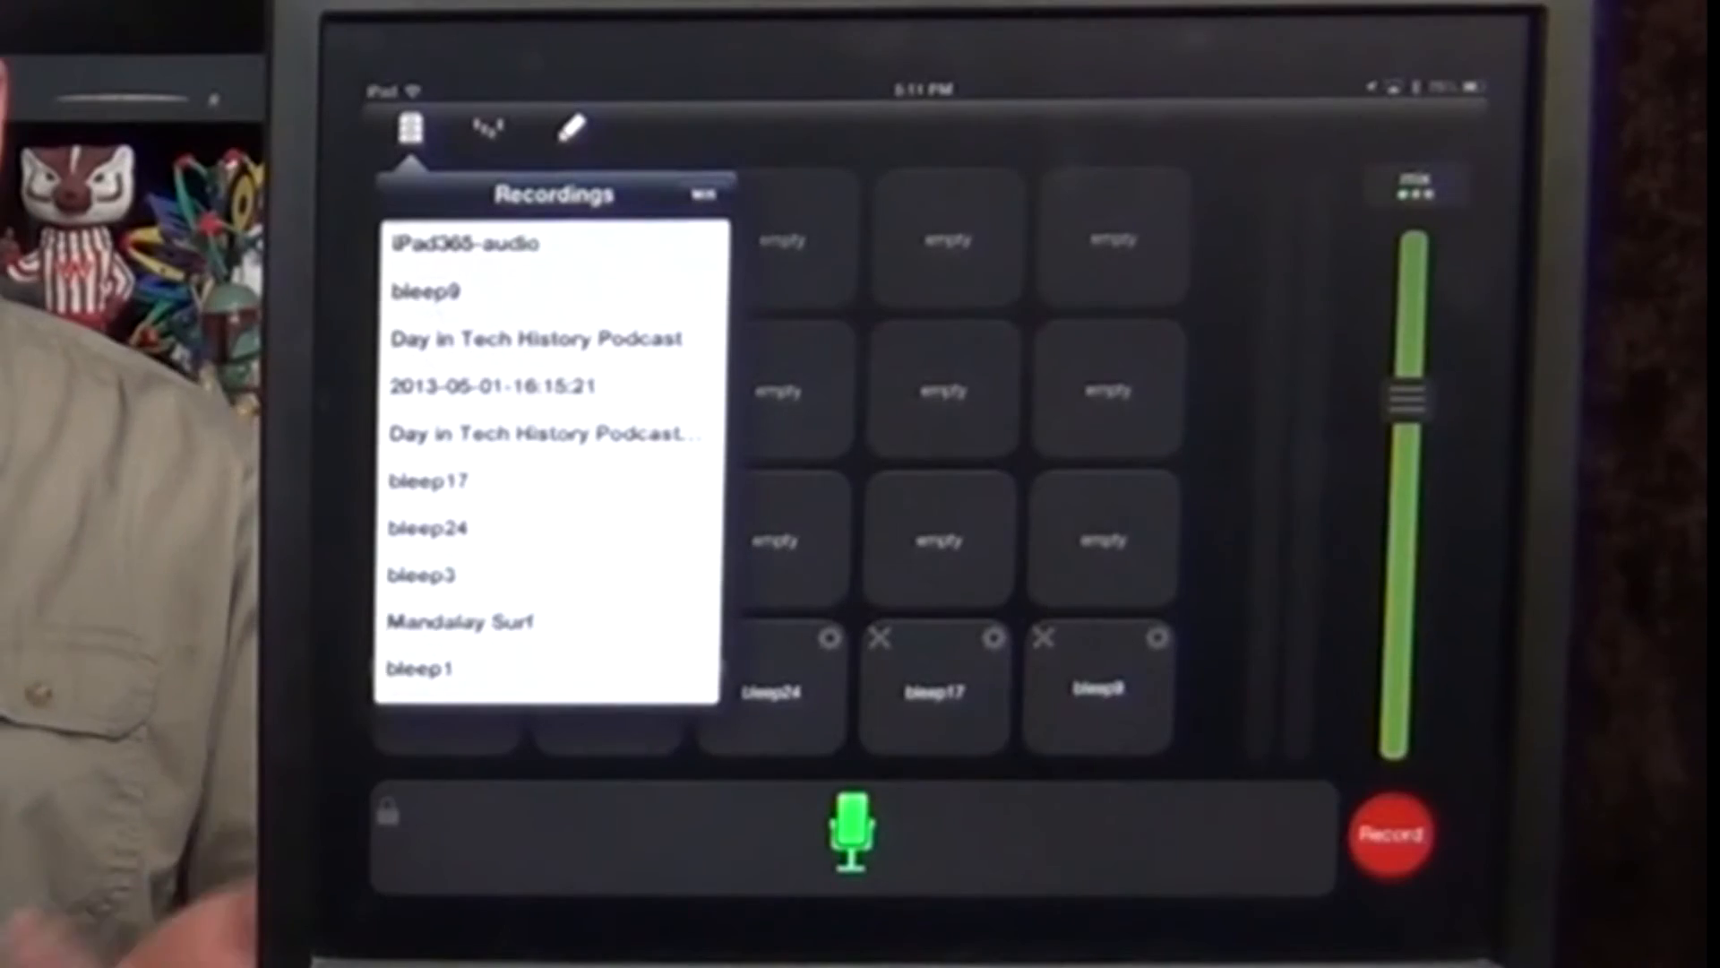
click(463, 240)
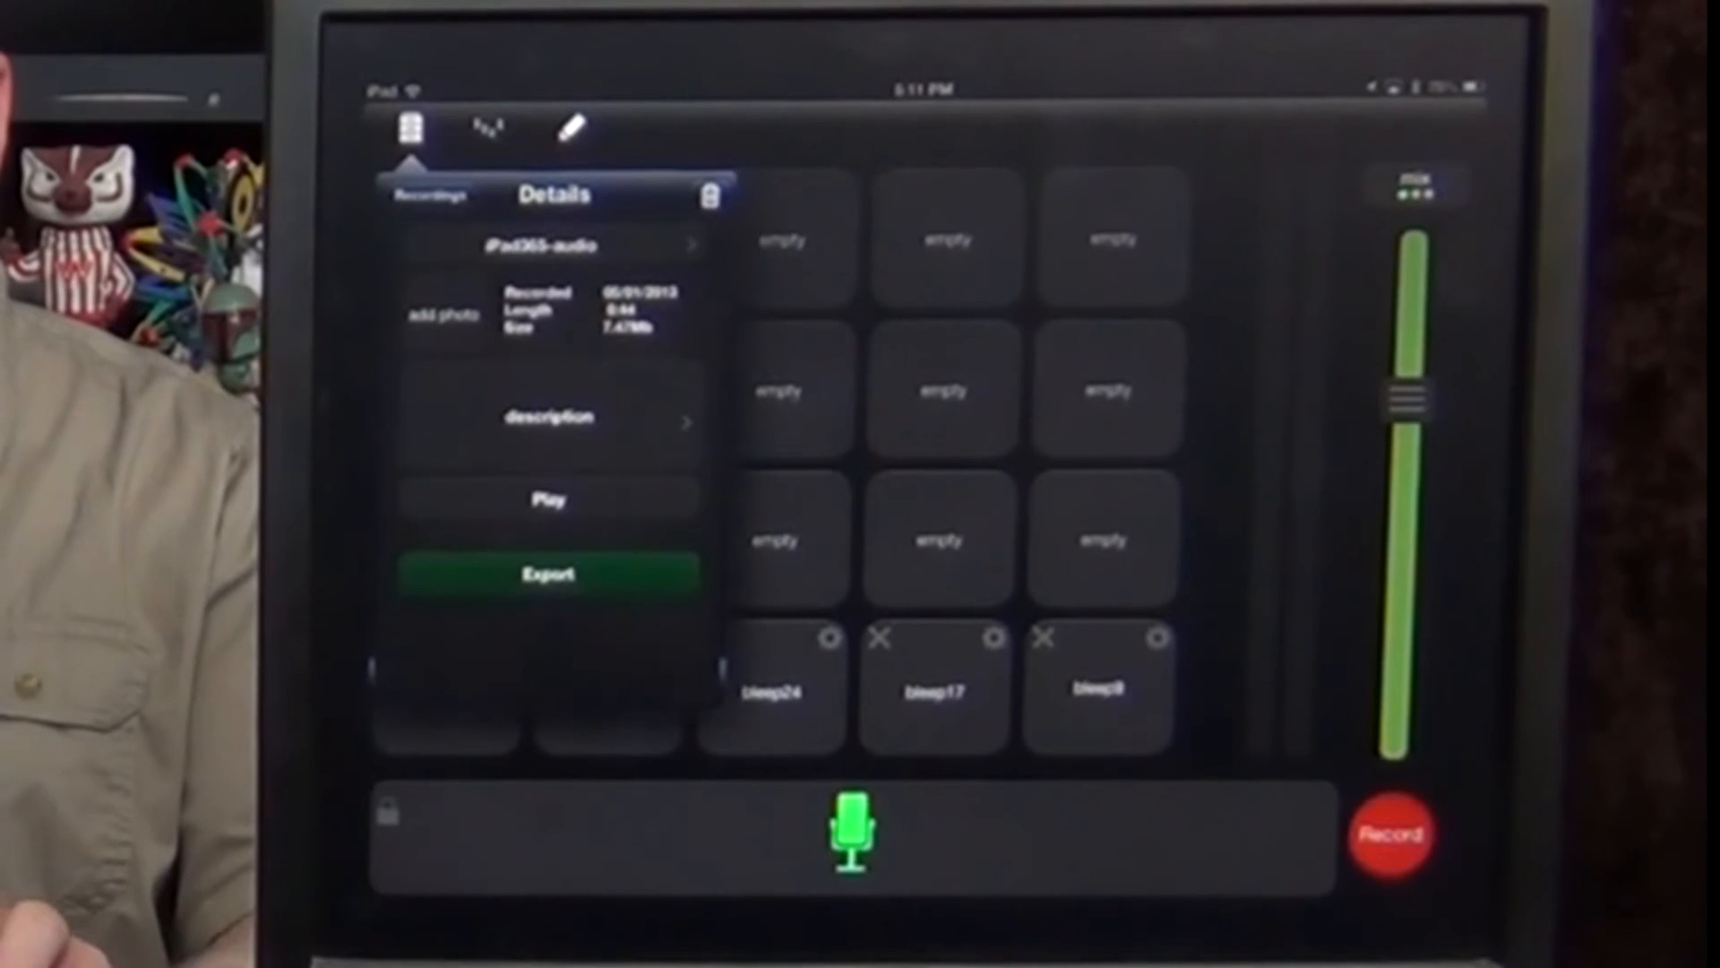
click(549, 499)
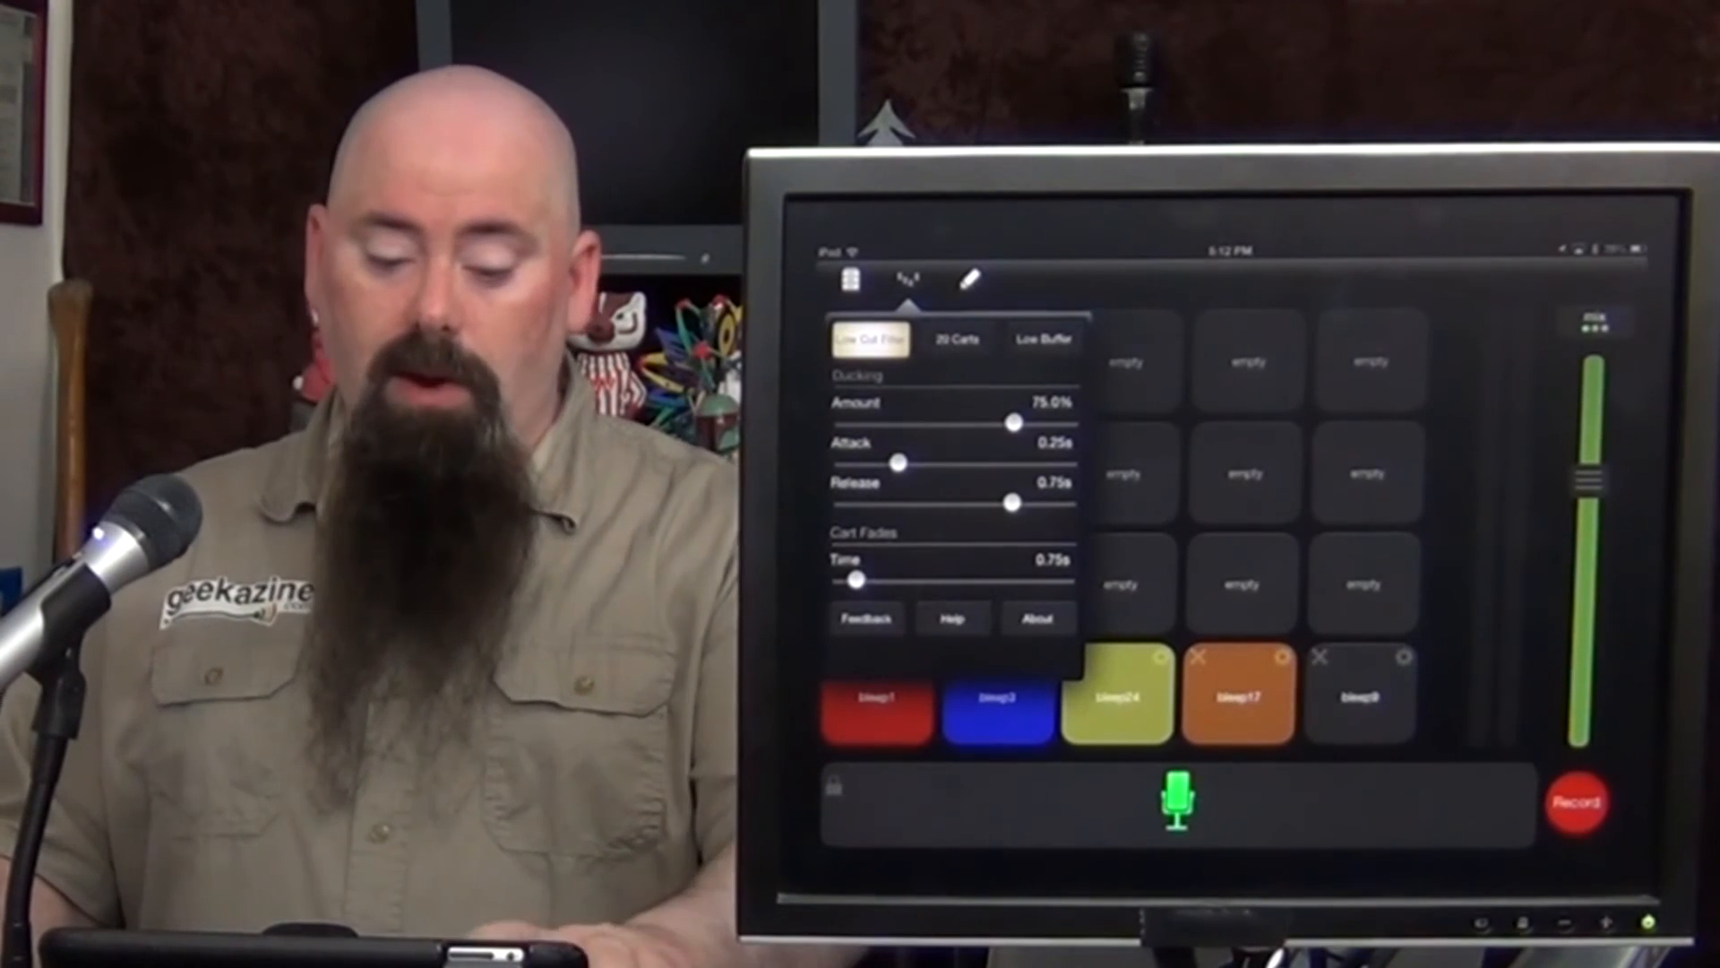
Open the Notes panel after reviewing the ducking and cart fade settings.
click(966, 281)
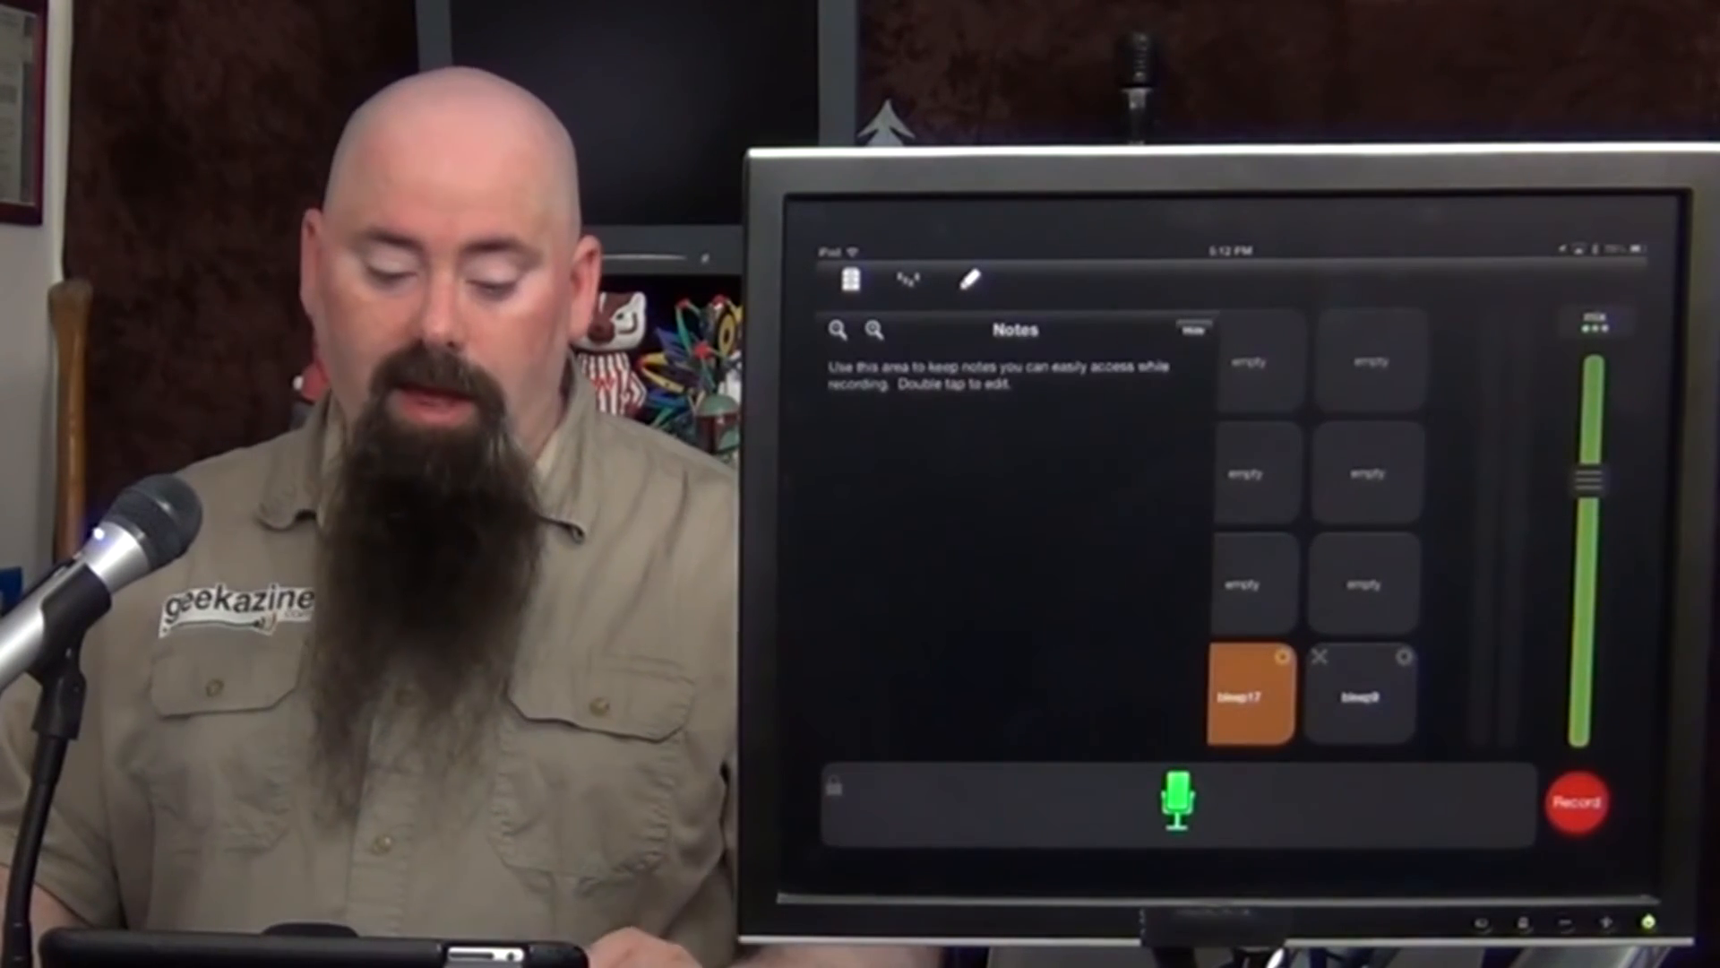